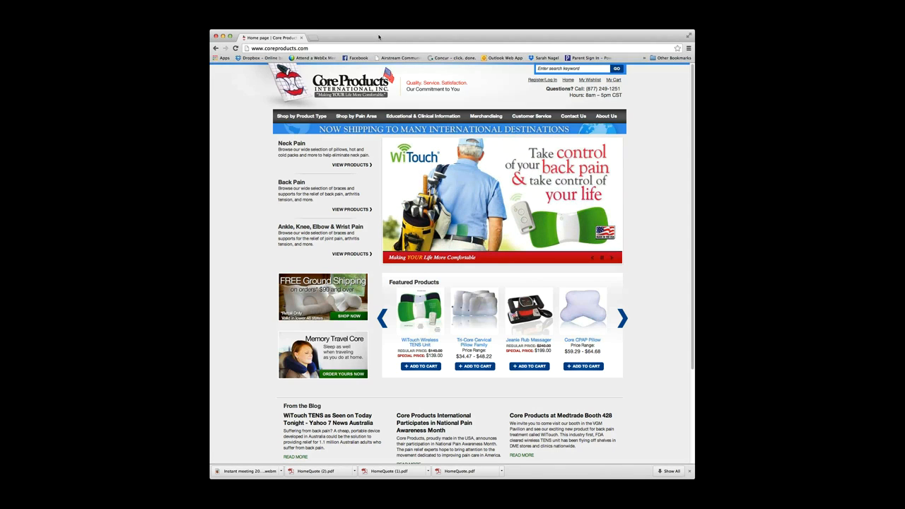
{"action": "left_click", "coordinate": [282, 48]}
{"action": "type", "text": "/ftp"}
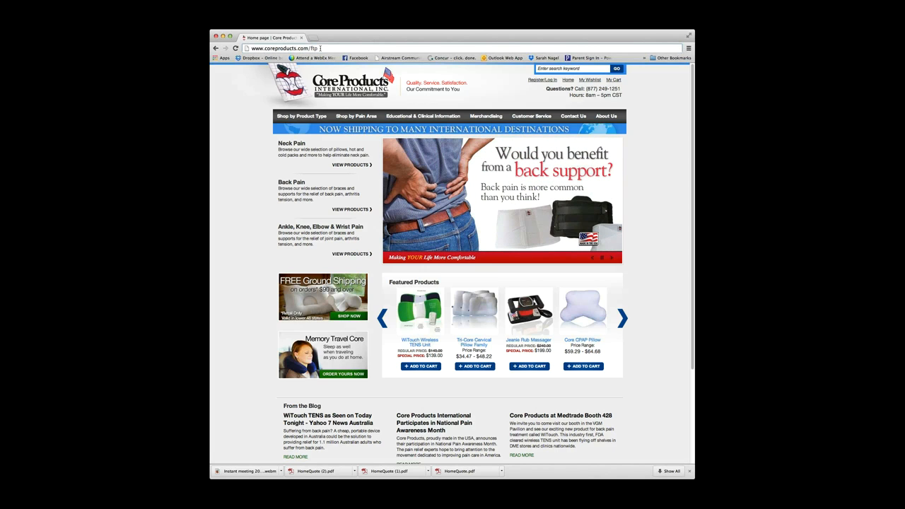
Load the /ftp page to show the Box Catalog folders
{"action": "key", "text": "Return"}
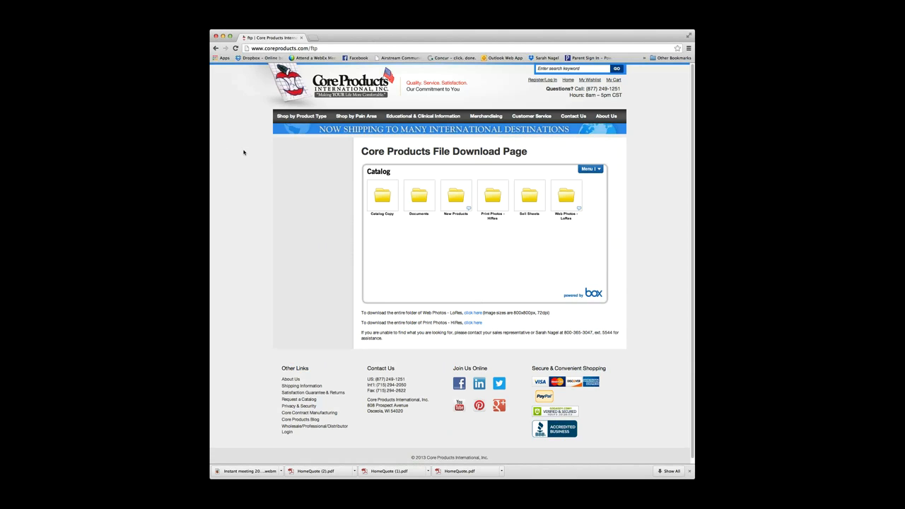
{"action": "mouse_move", "coordinate": [501, 261]}
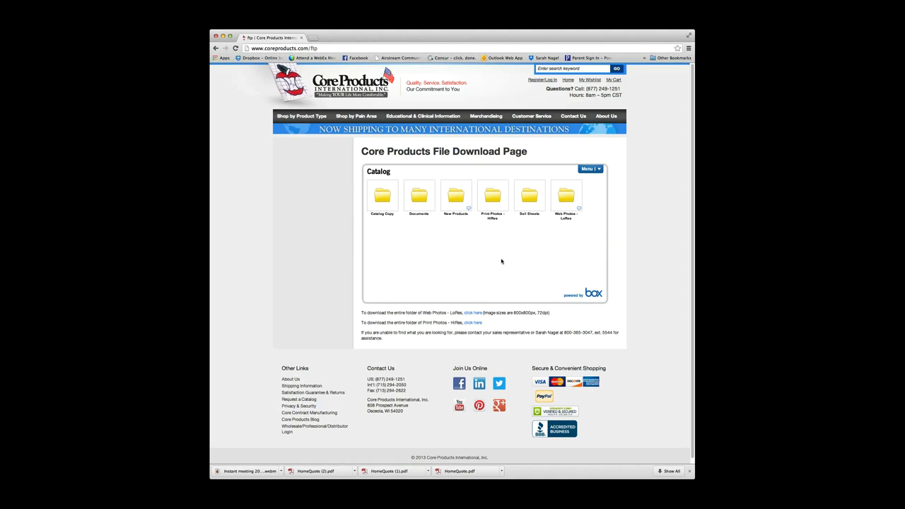
{"action": "mouse_move", "coordinate": [451, 265]}
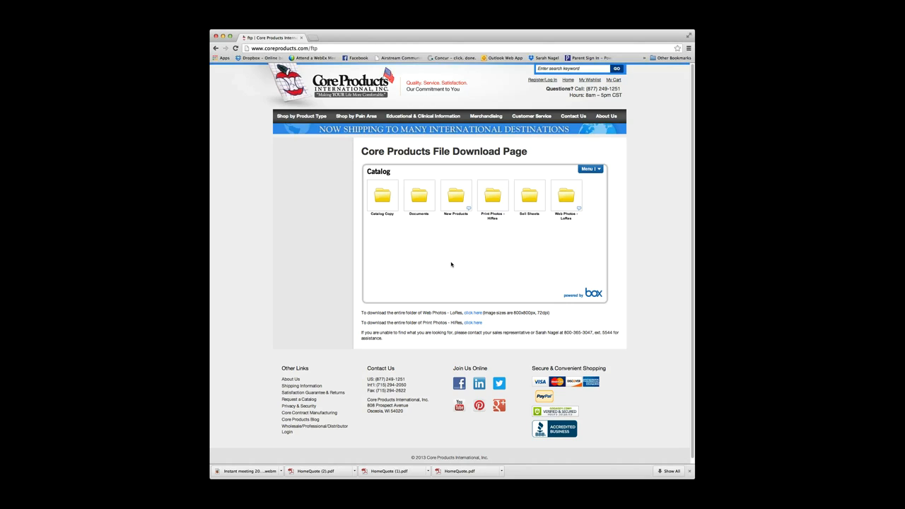
{"action": "mouse_move", "coordinate": [464, 249]}
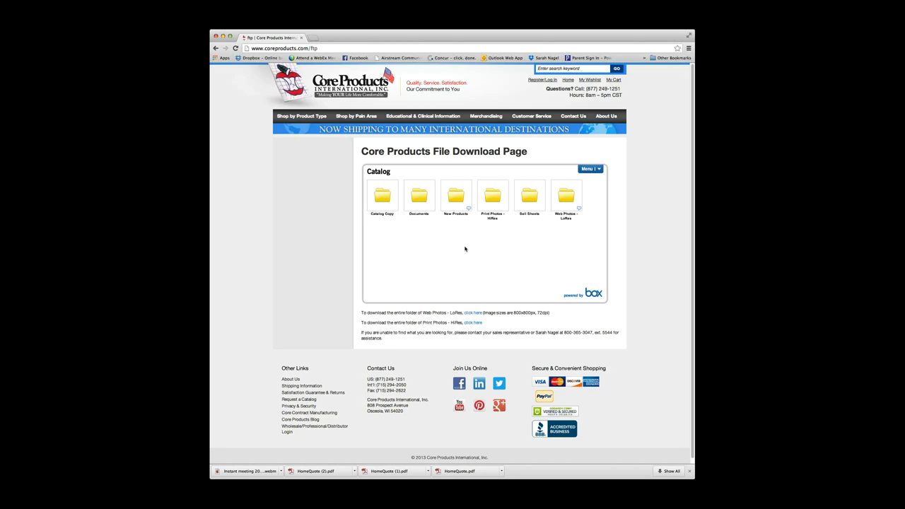
{"action": "mouse_move", "coordinate": [493, 236]}
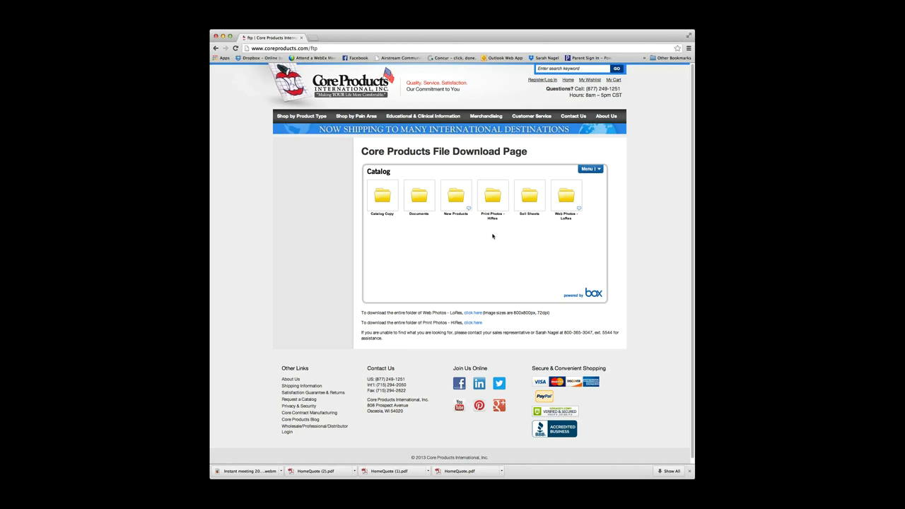
{"action": "mouse_move", "coordinate": [569, 229]}
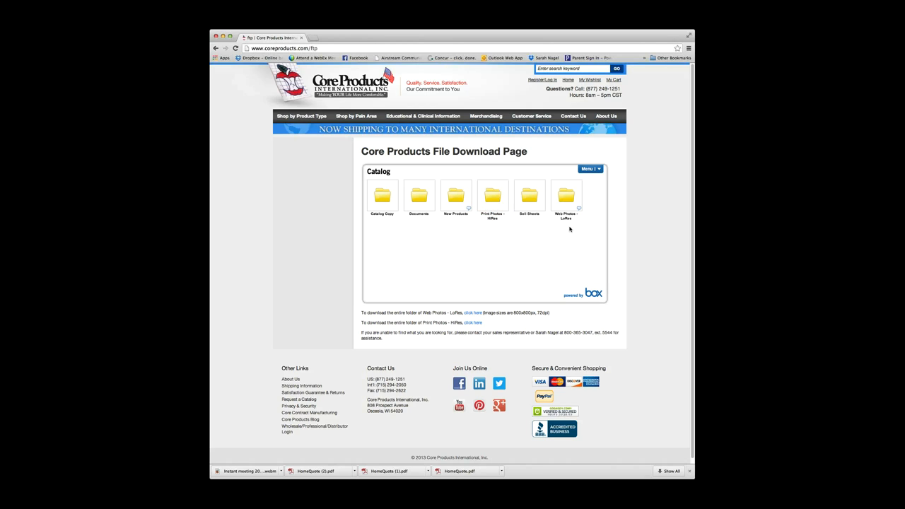
{"action": "mouse_move", "coordinate": [542, 232]}
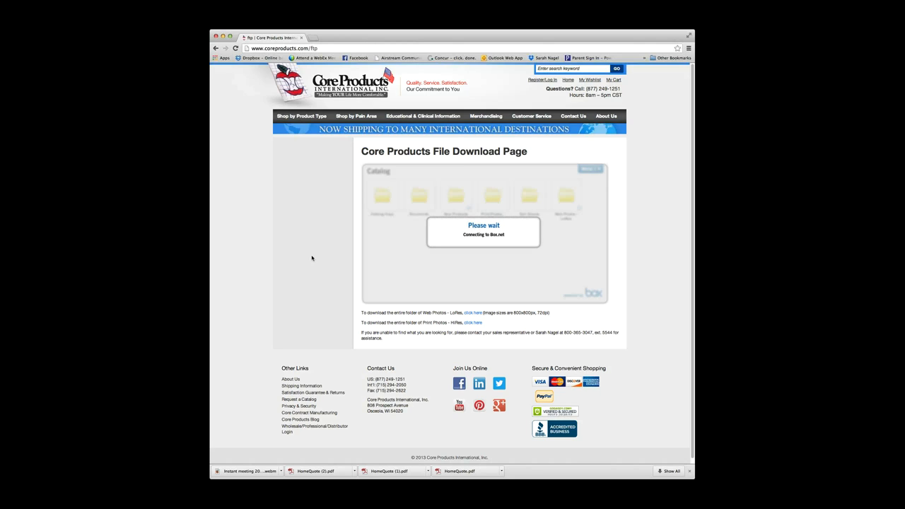
{"action": "mouse_move", "coordinate": [309, 264]}
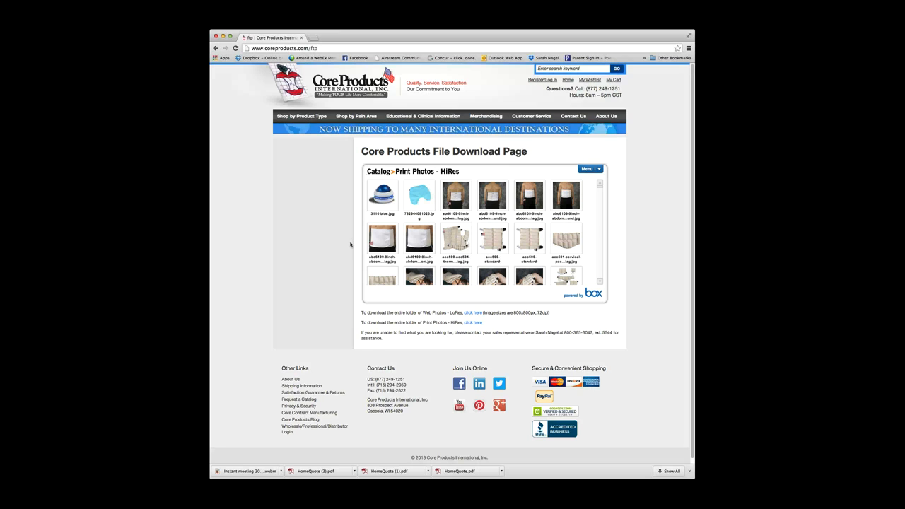
{"action": "mouse_move", "coordinate": [565, 198]}
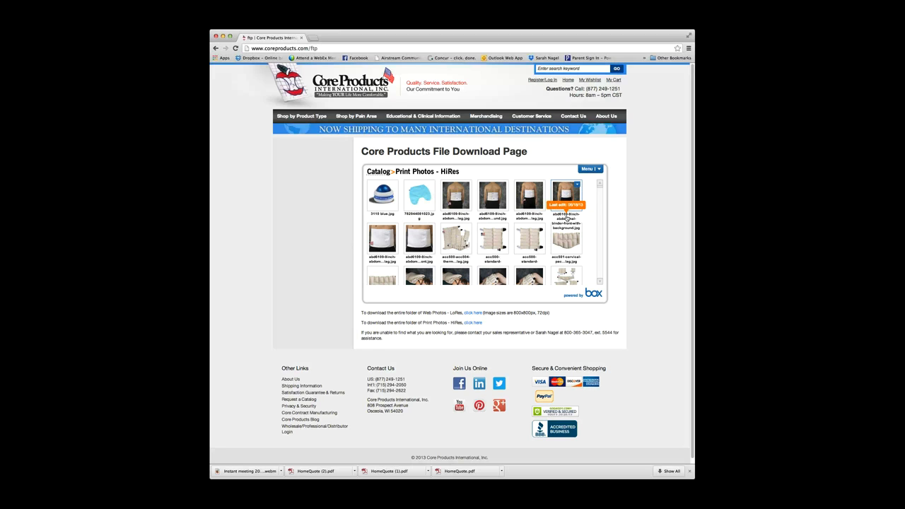
{"action": "mouse_move", "coordinate": [595, 212]}
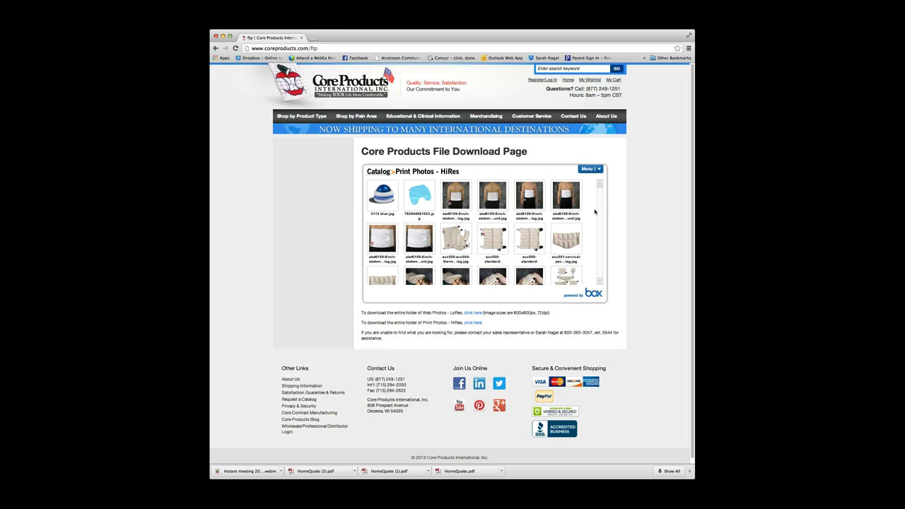
{"action": "mouse_move", "coordinate": [542, 246]}
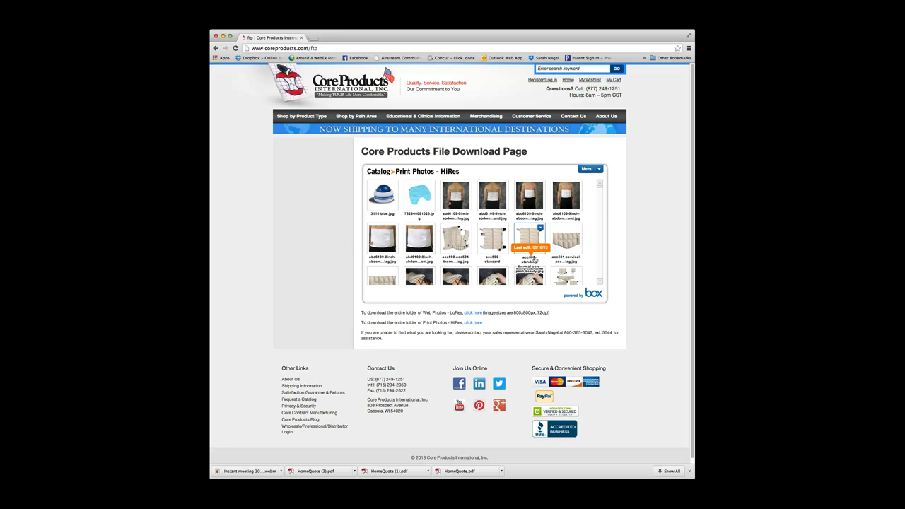
{"action": "mouse_move", "coordinate": [548, 251]}
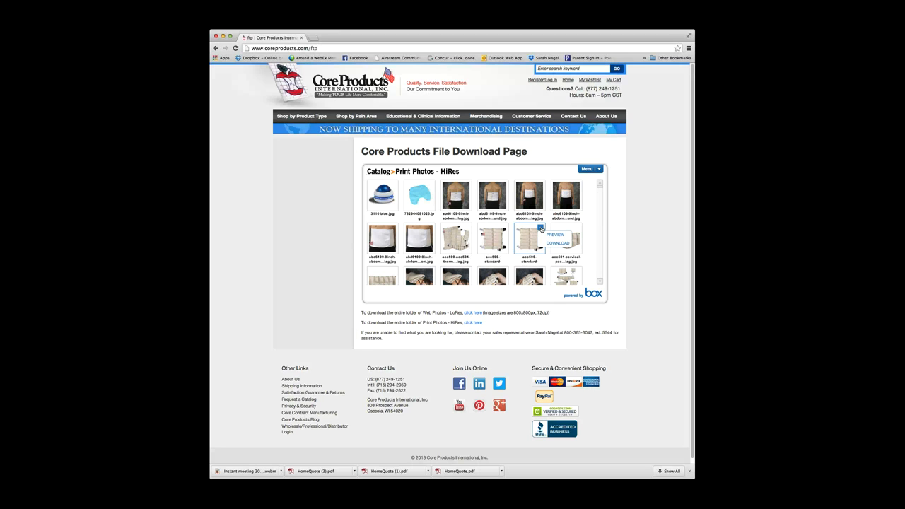
{"action": "mouse_move", "coordinate": [557, 243]}
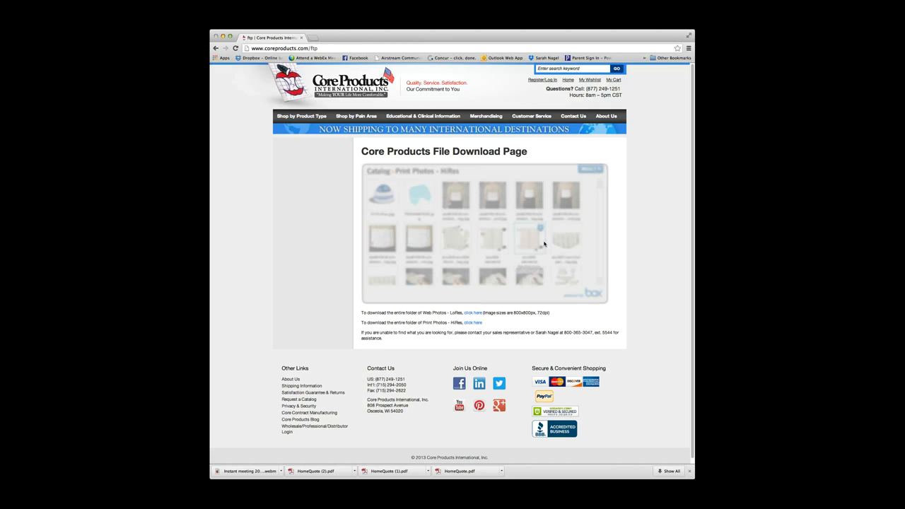
{"action": "mouse_move", "coordinate": [308, 263]}
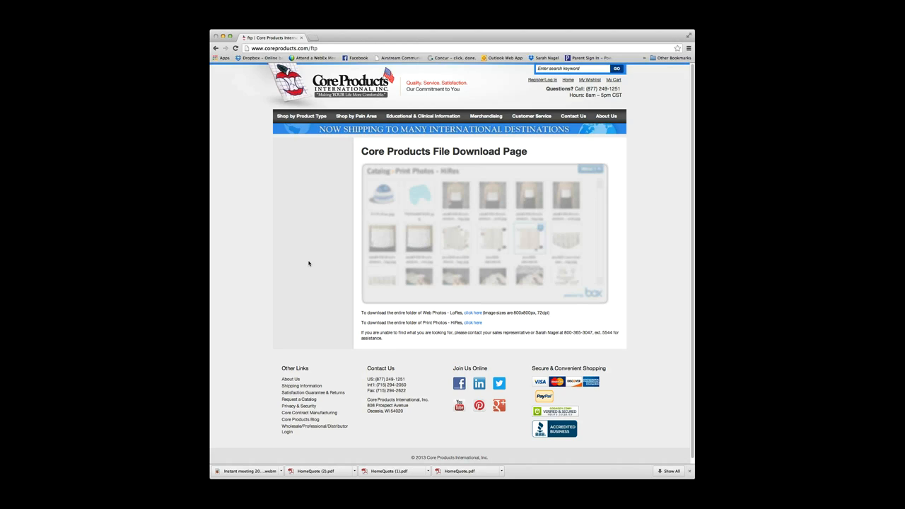
{"action": "mouse_move", "coordinate": [553, 213]}
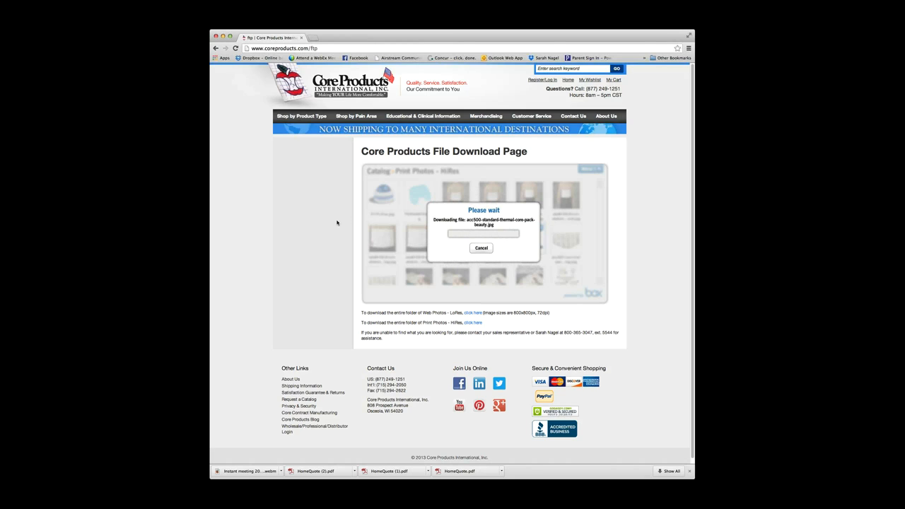
{"action": "mouse_move", "coordinate": [442, 220]}
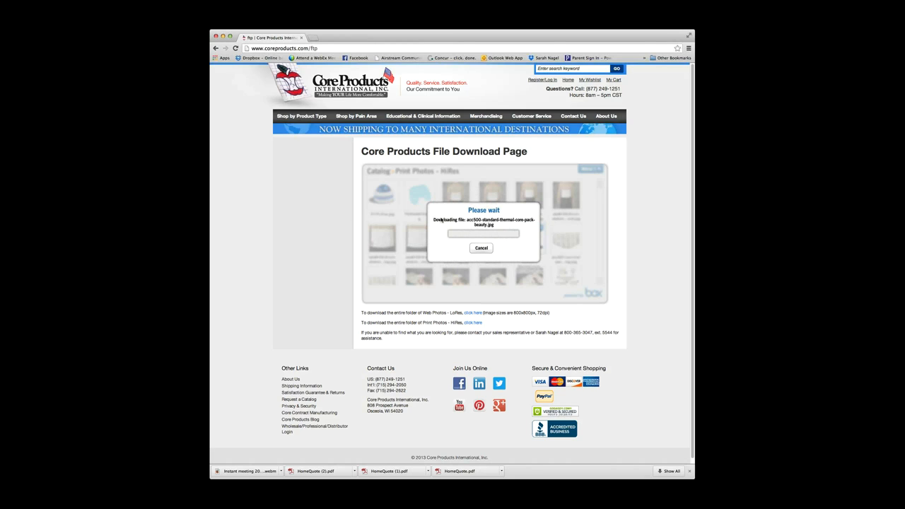
{"action": "mouse_move", "coordinate": [546, 263]}
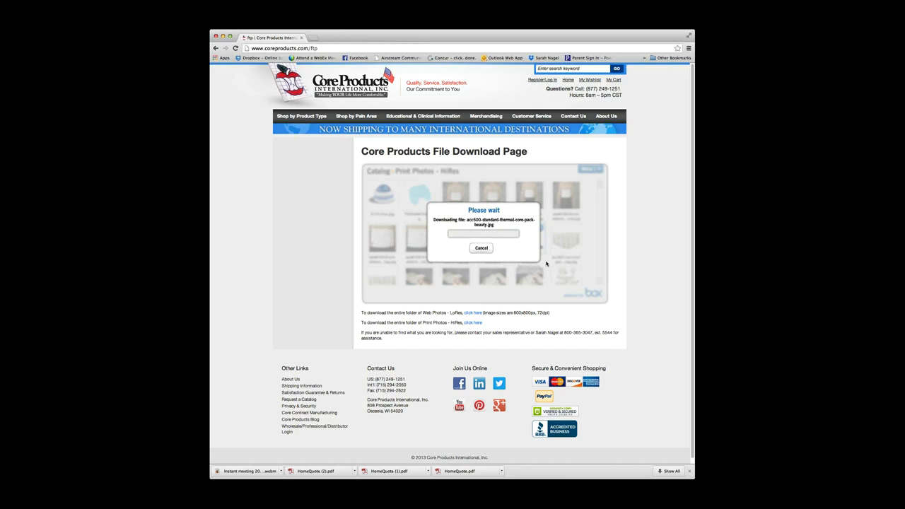
{"action": "mouse_move", "coordinate": [545, 264]}
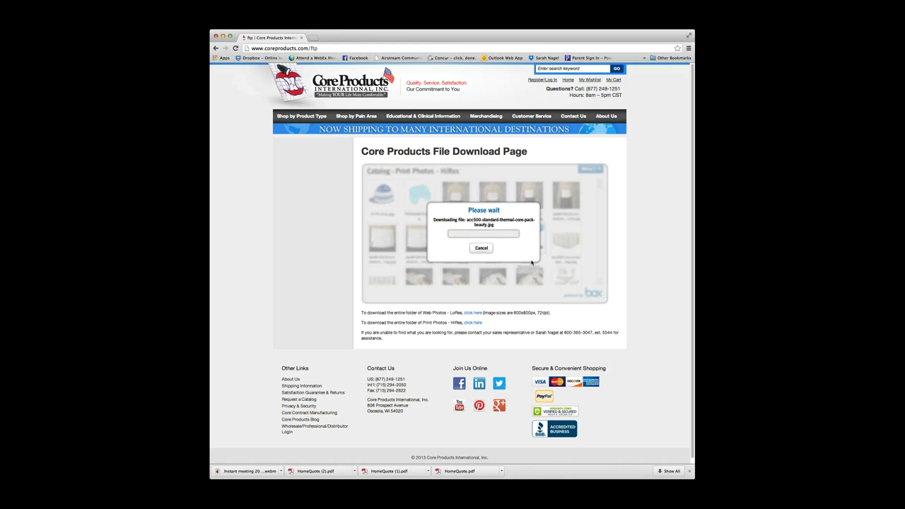
{"action": "mouse_move", "coordinate": [497, 264]}
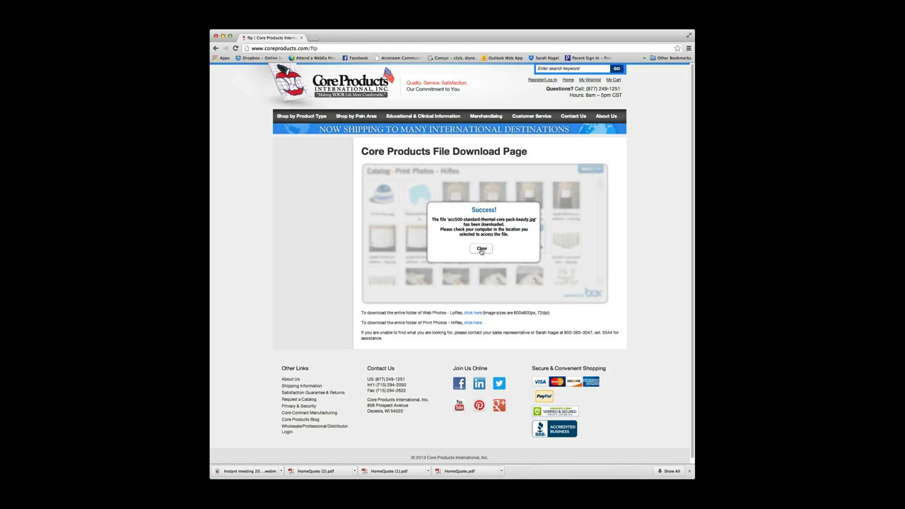
Dismiss the download success dialog and scroll down to later Print Photos - HiRes files
{"action": "left_click", "coordinate": [481, 248]}
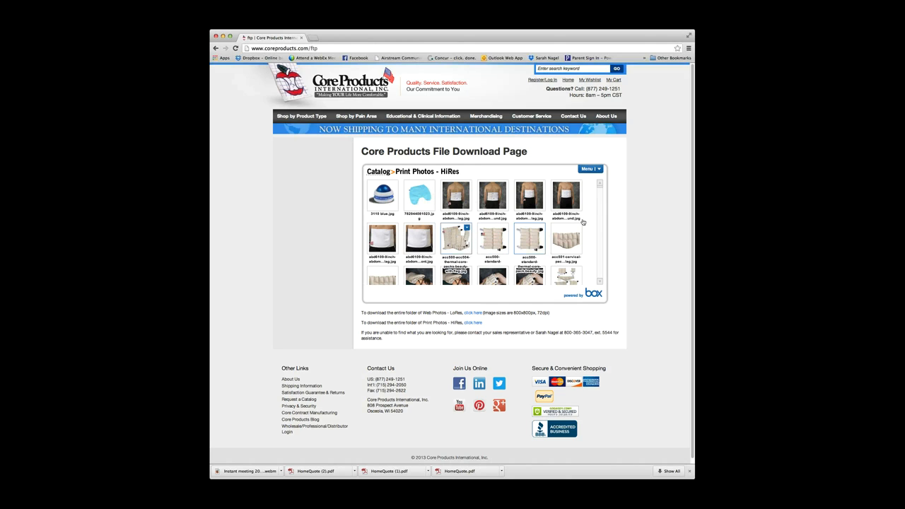
{"action": "scroll", "scroll_direction": "down", "scroll_amount": 3}
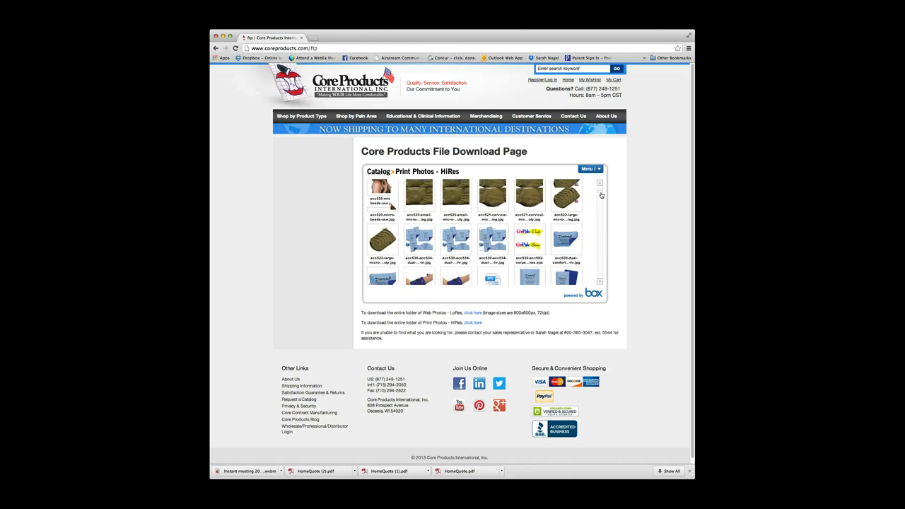
{"action": "scroll", "scroll_direction": "down", "scroll_amount": 3}
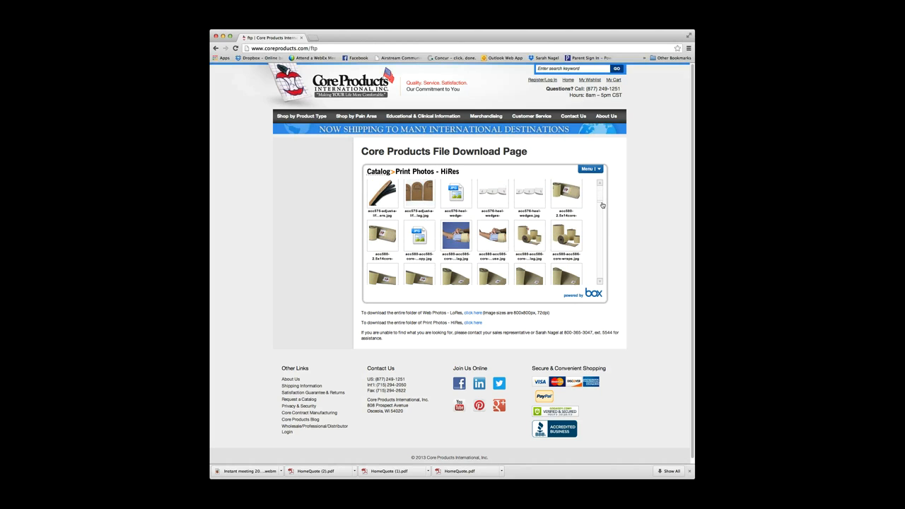